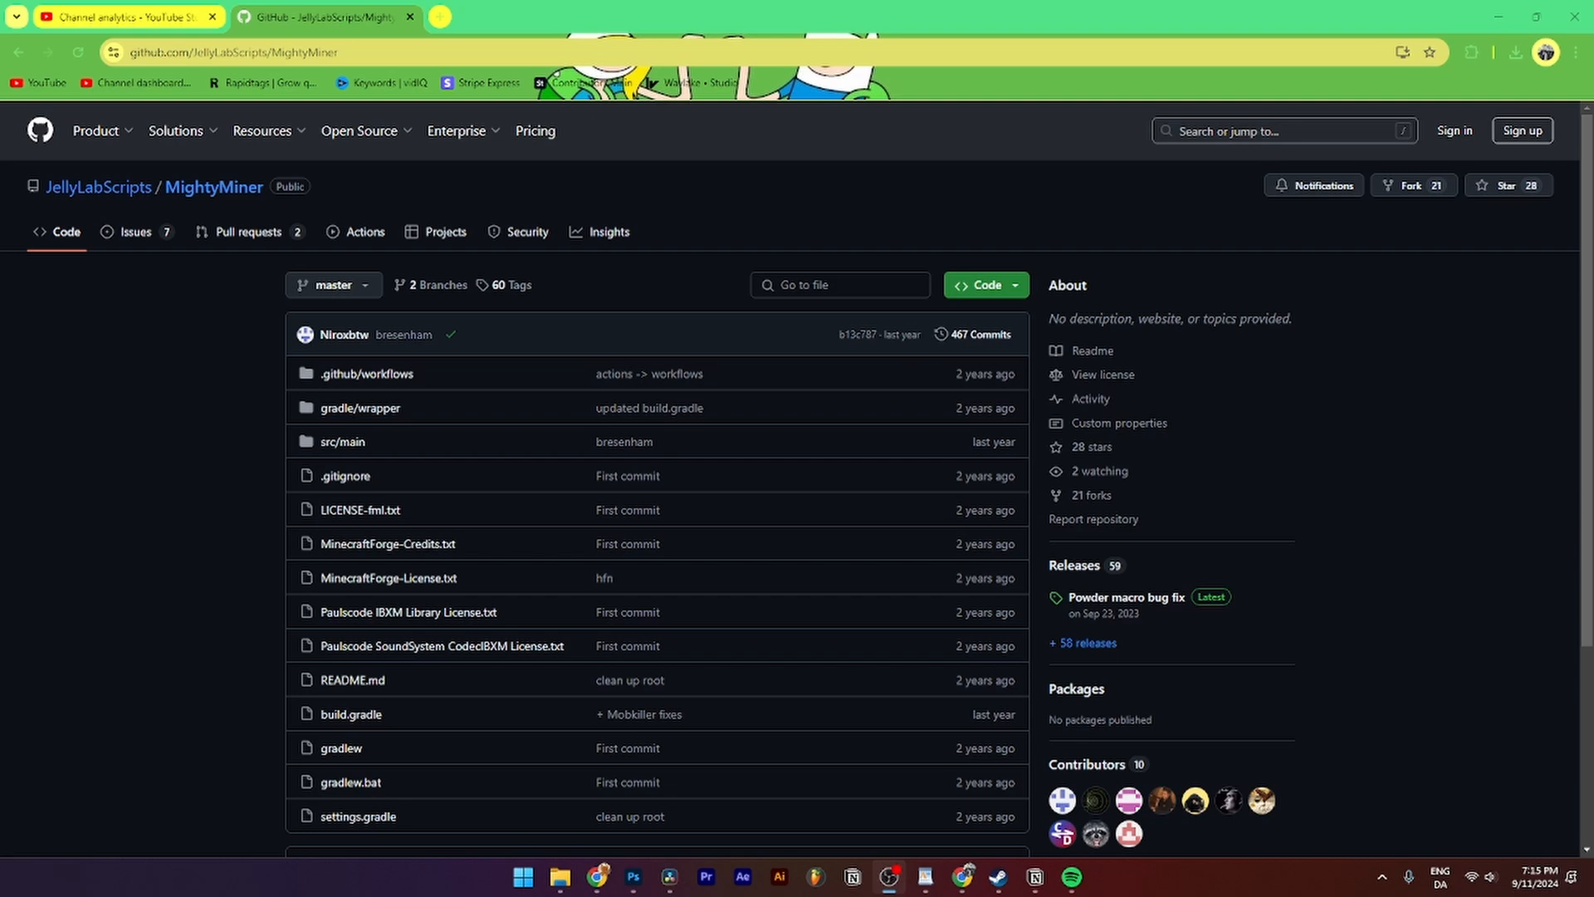
pyautogui.moveTo(184, 103)
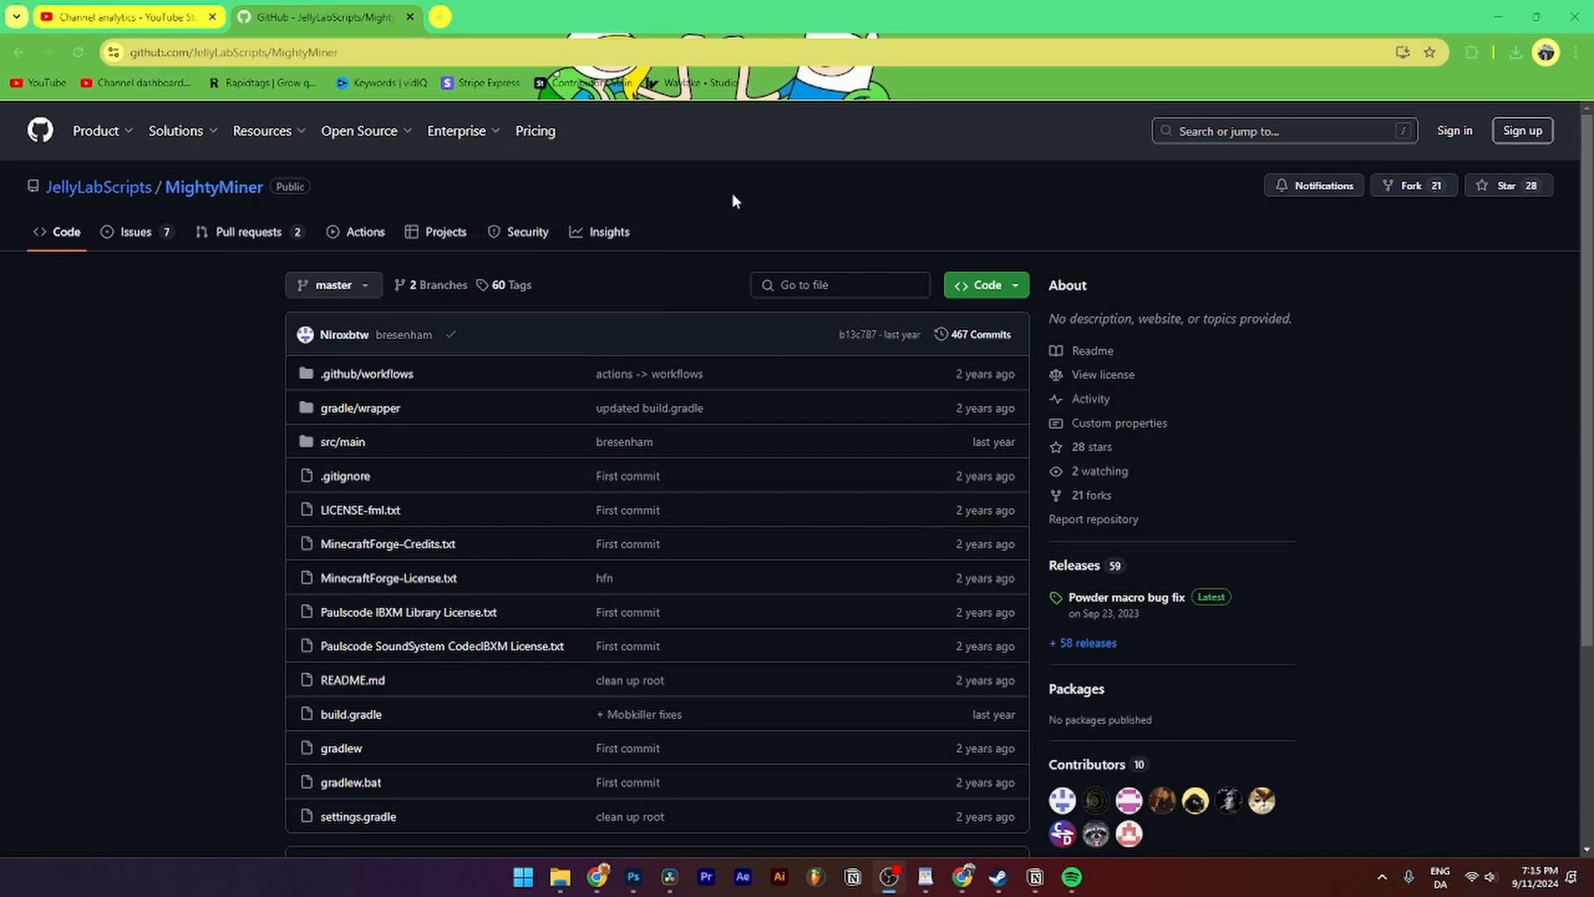
pyautogui.moveTo(672, 561)
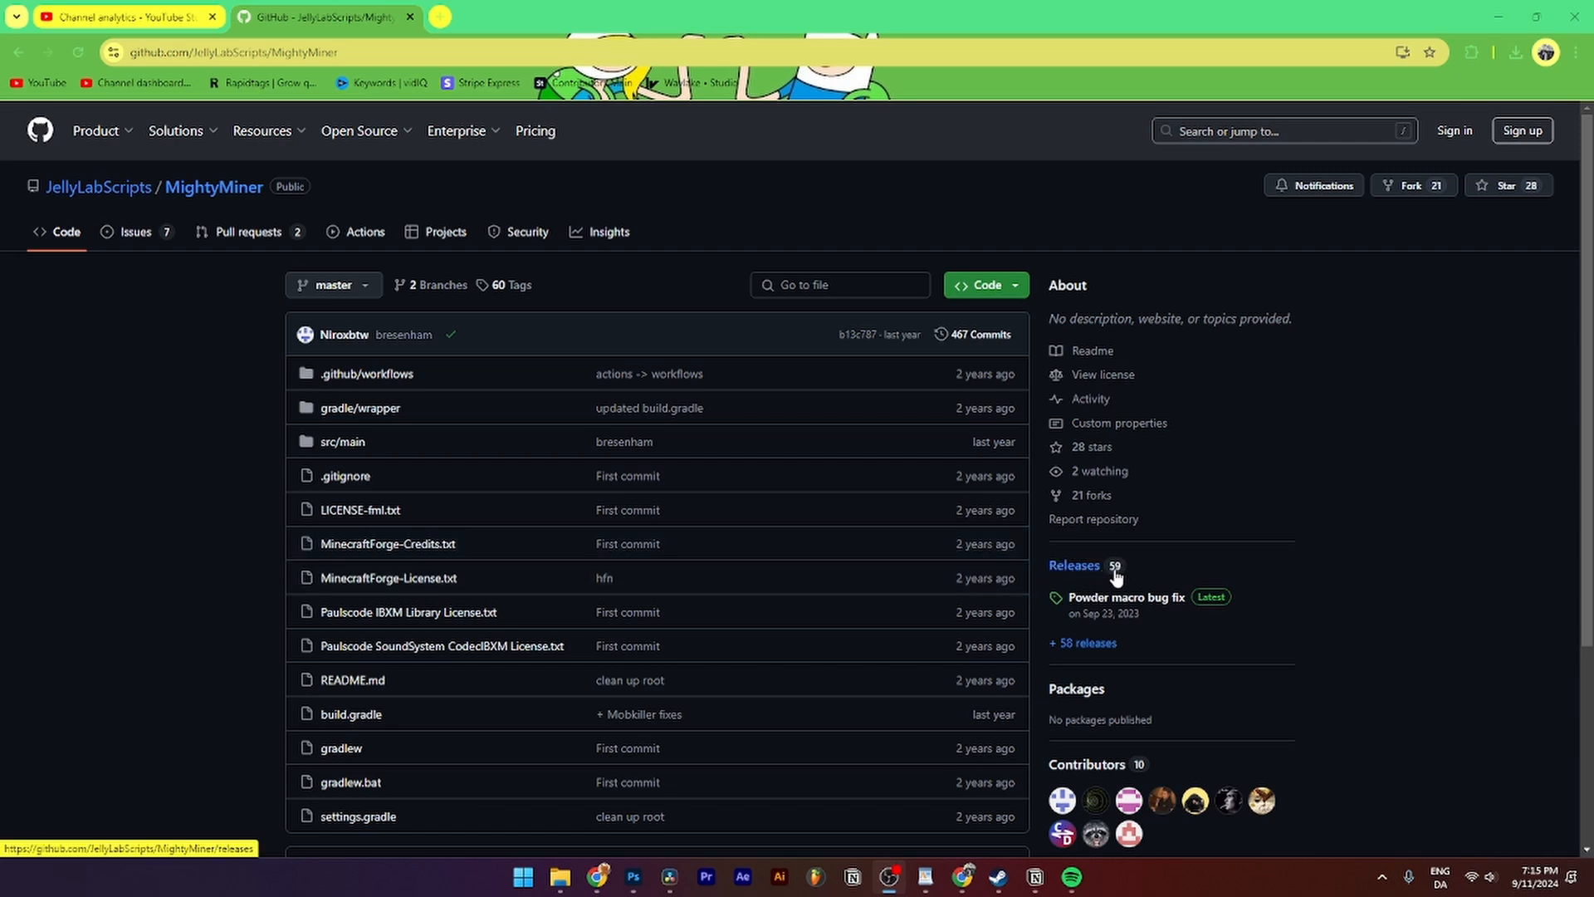
pyautogui.moveTo(1166, 606)
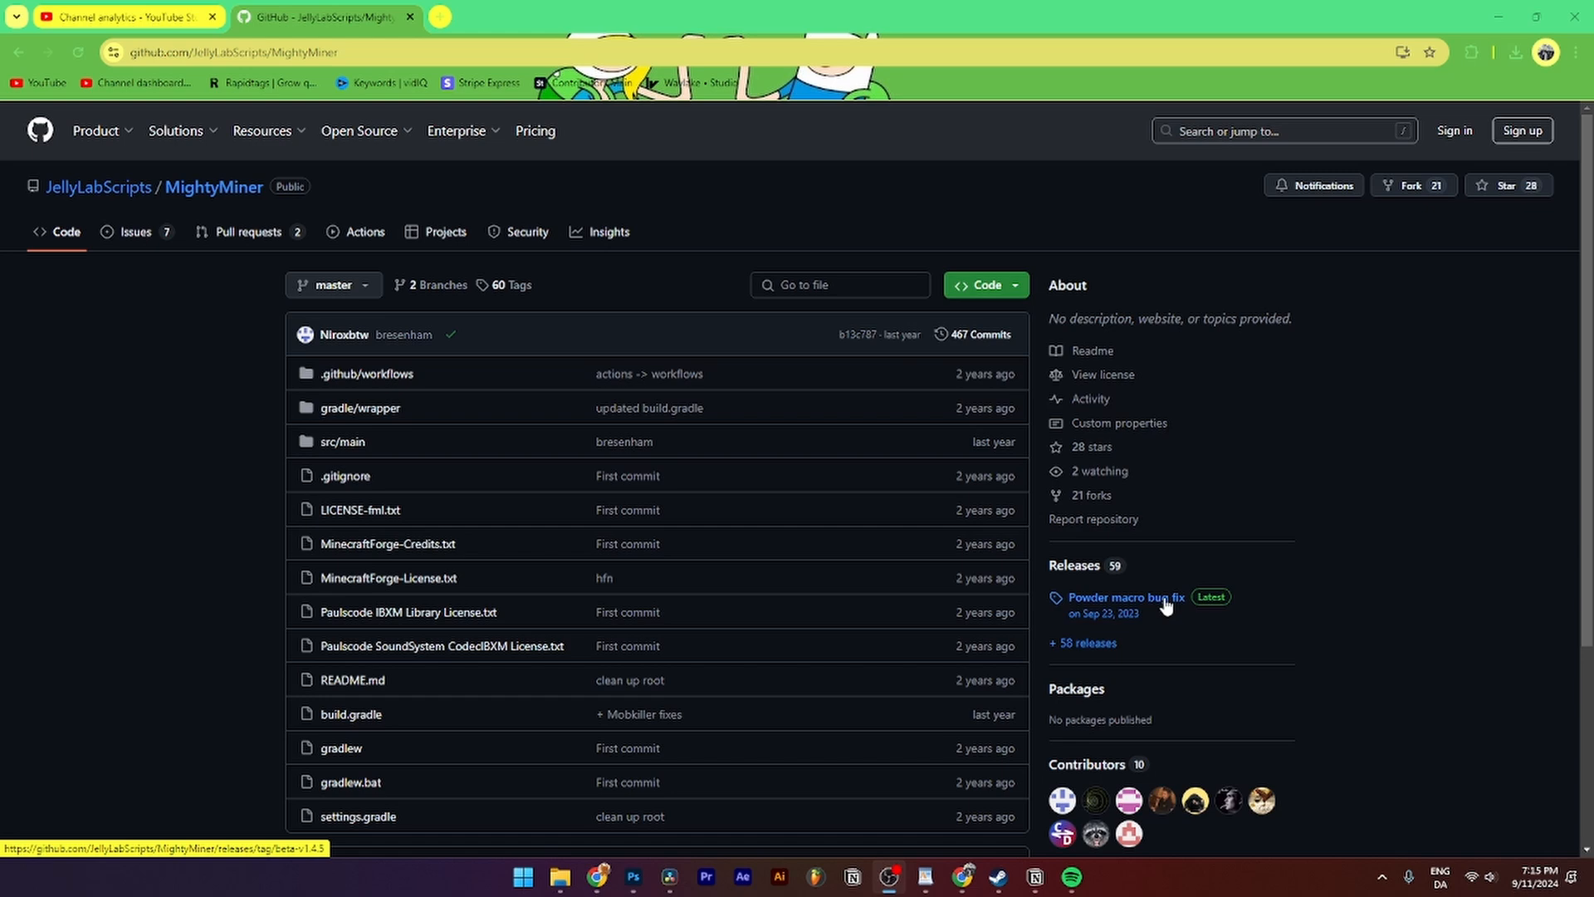
# Download MightyMiner-beta.v1.4.5.jar from the Powder macro bug fix release's assets
pyautogui.click(1127, 596)
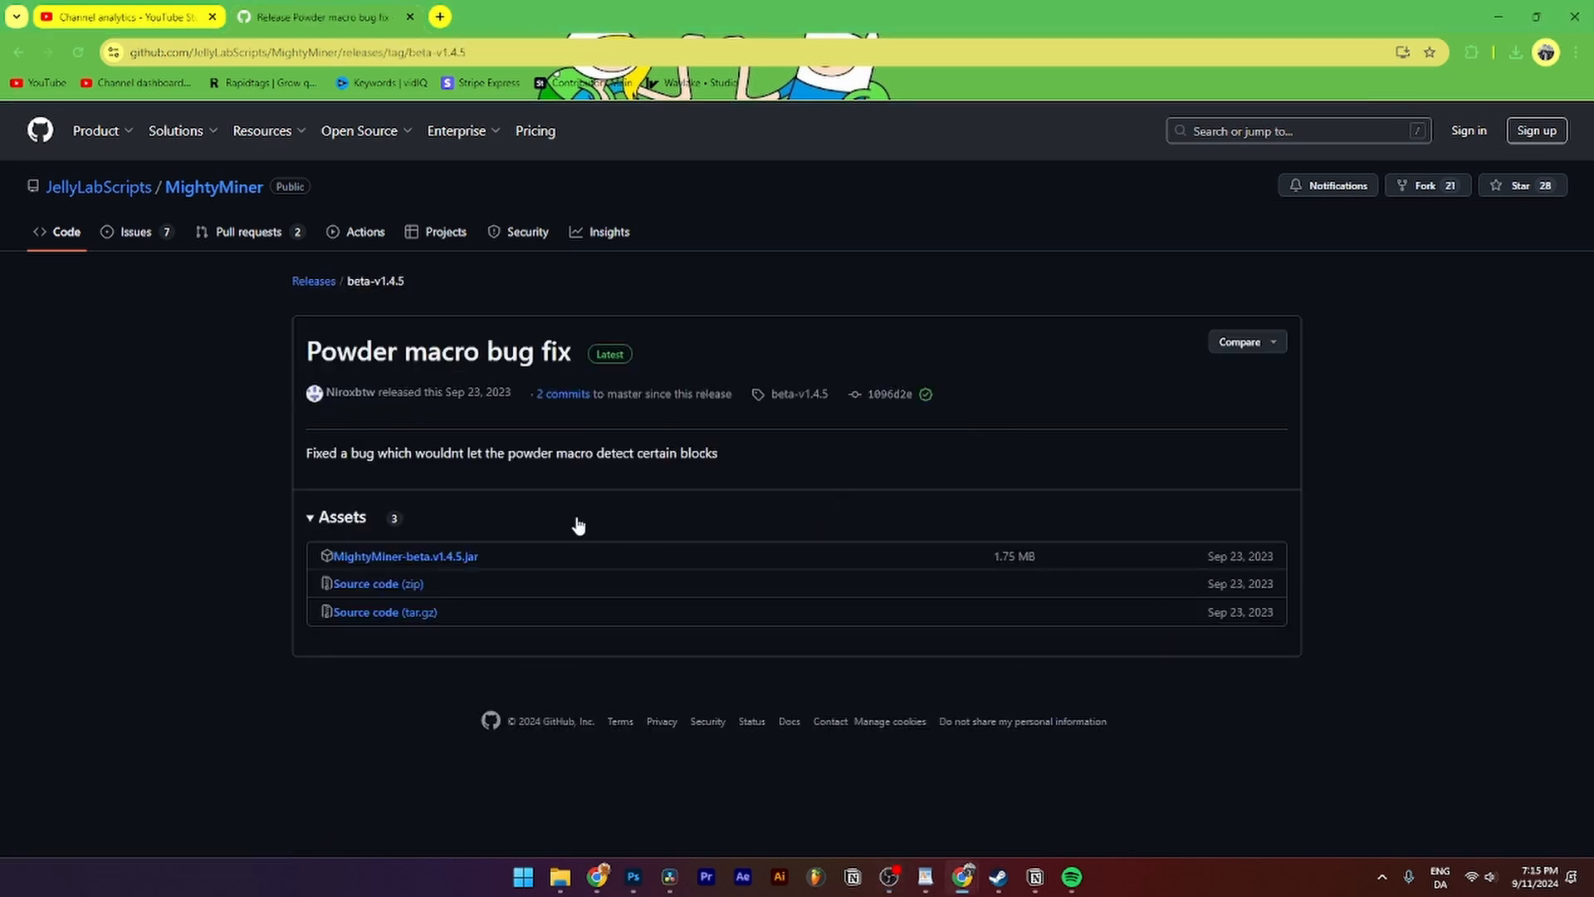
pyautogui.moveTo(623, 393)
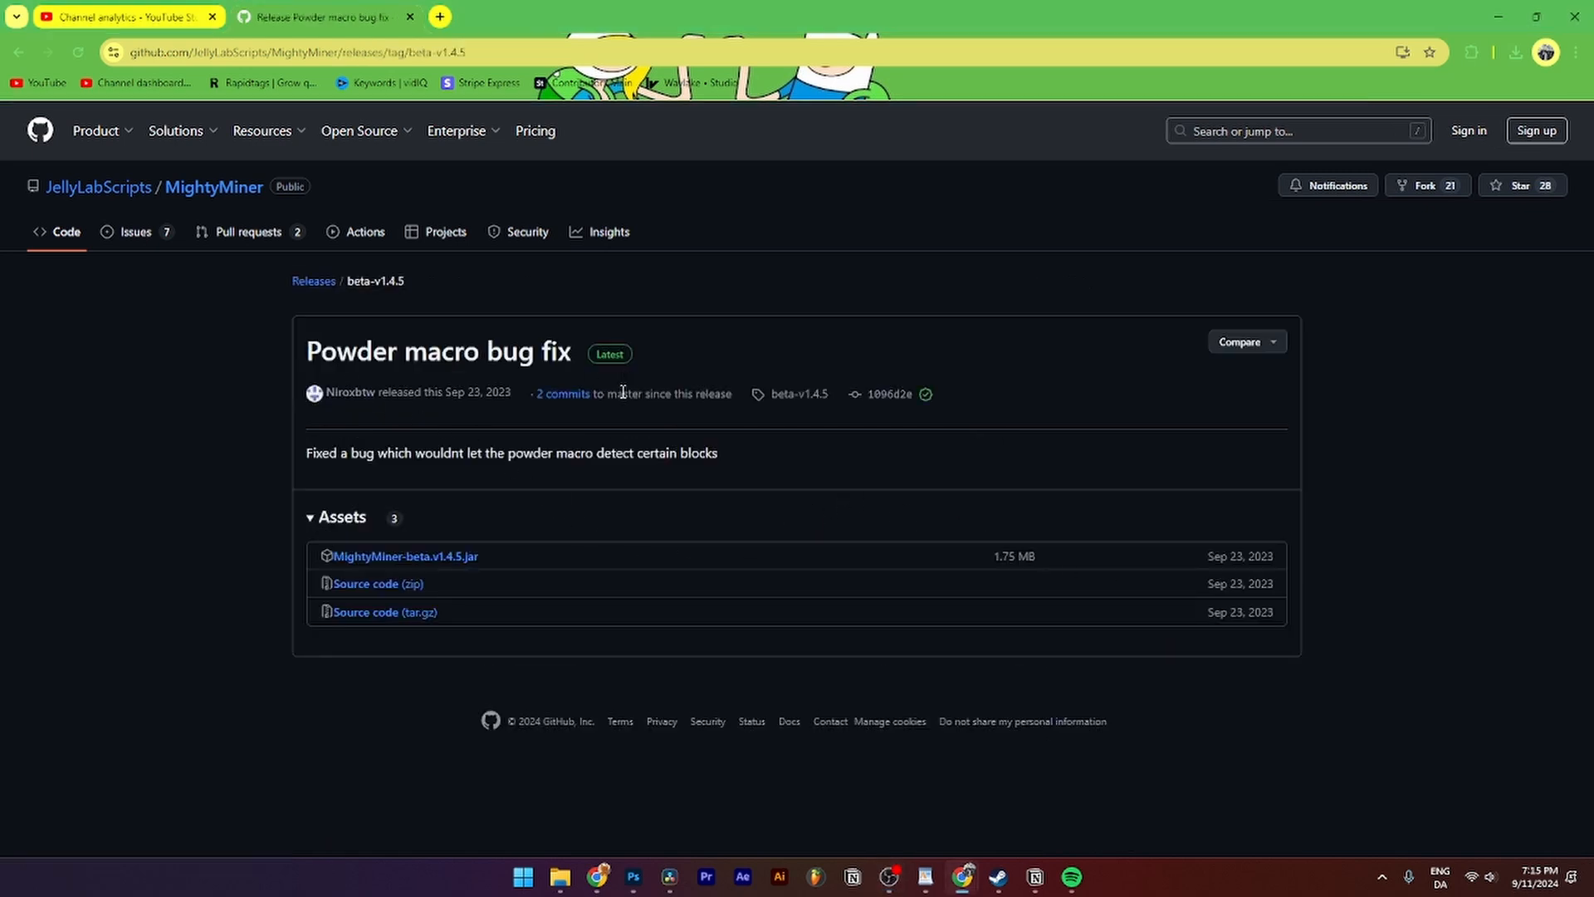
pyautogui.moveTo(333, 525)
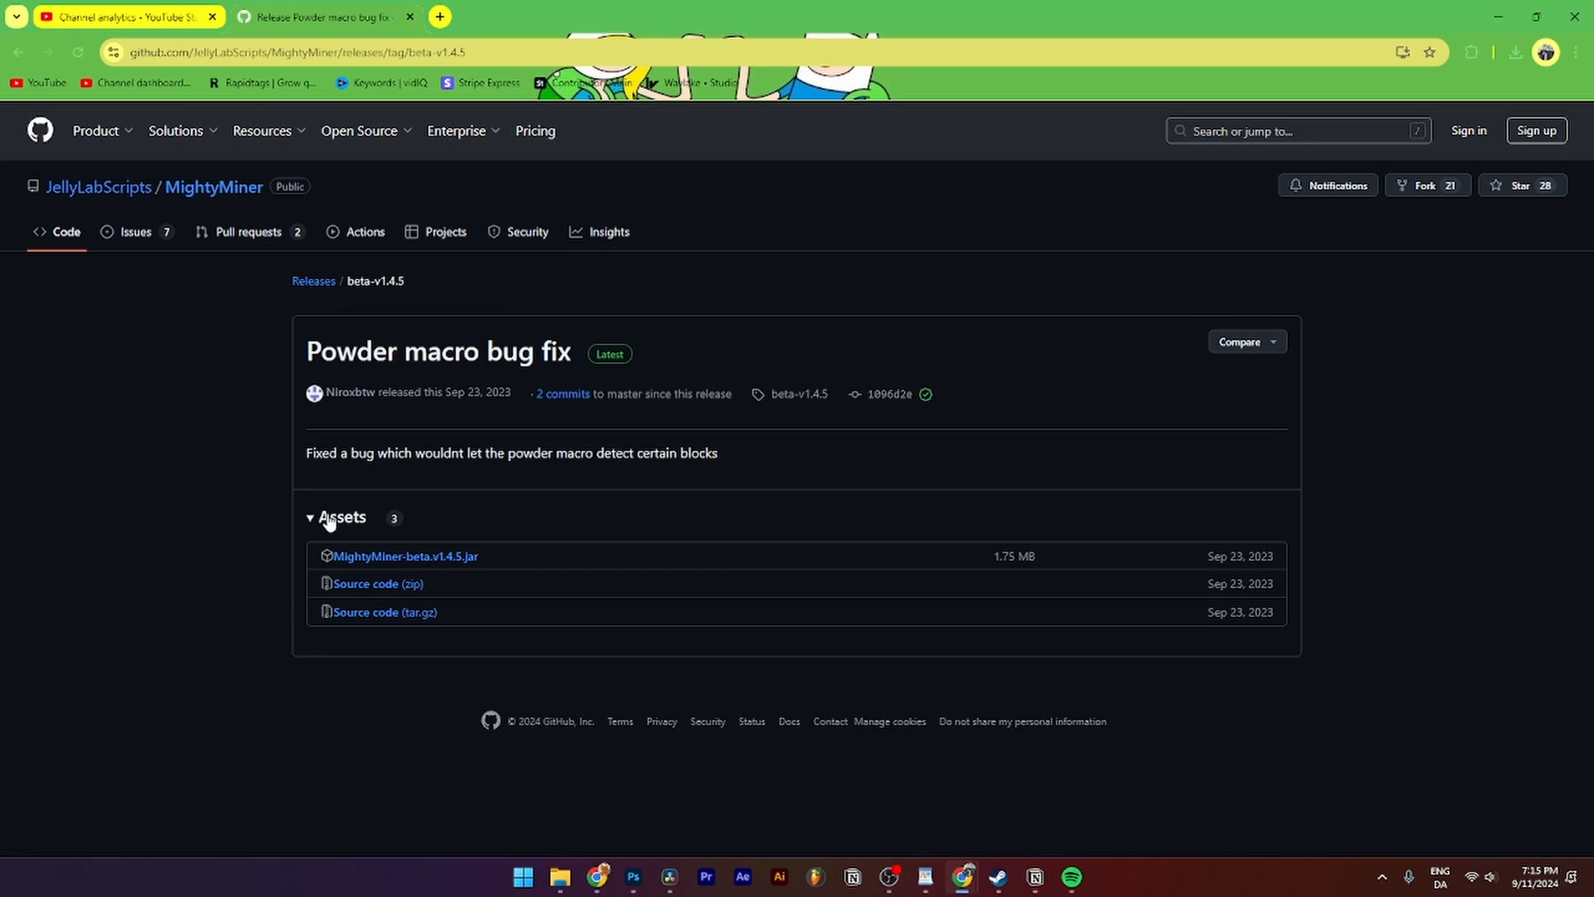
pyautogui.moveTo(372, 521)
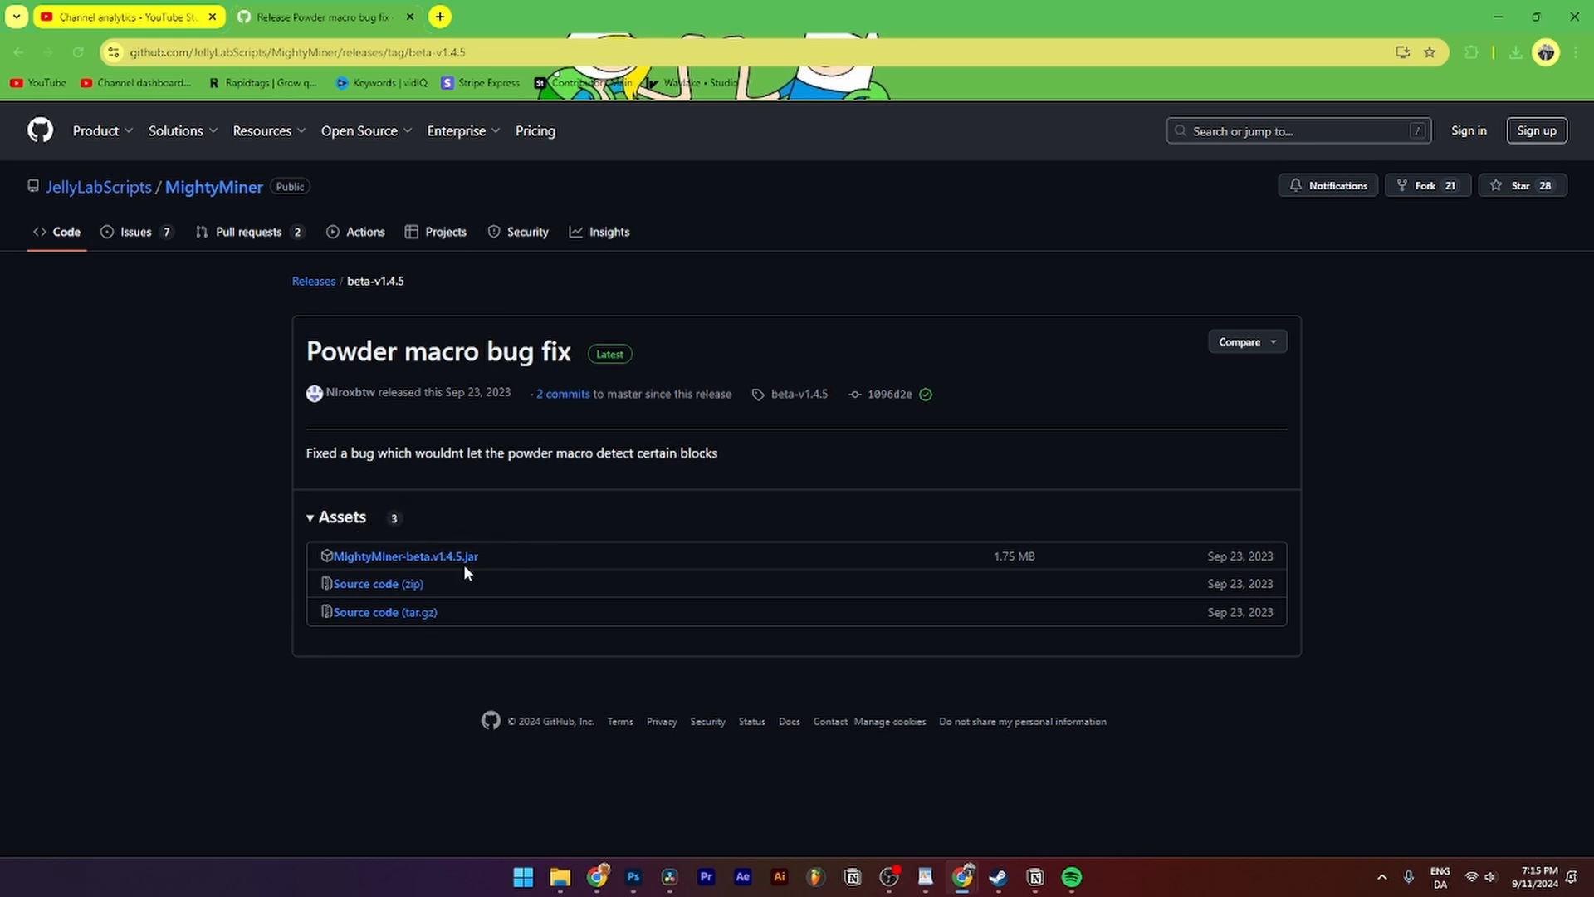
pyautogui.click(405, 556)
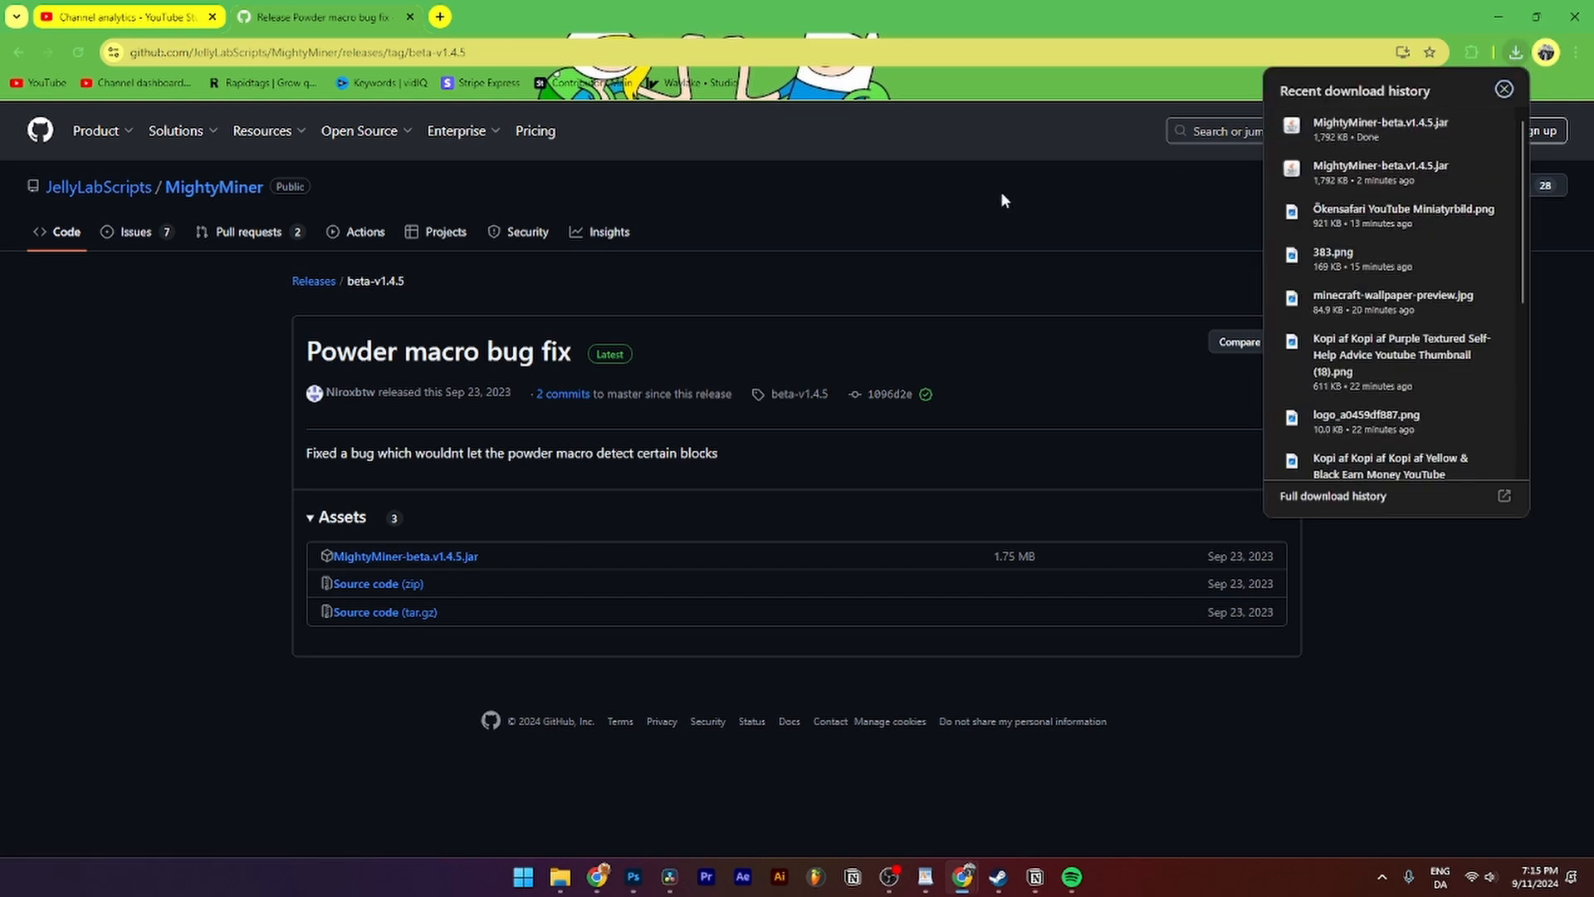
pyautogui.click(1501, 88)
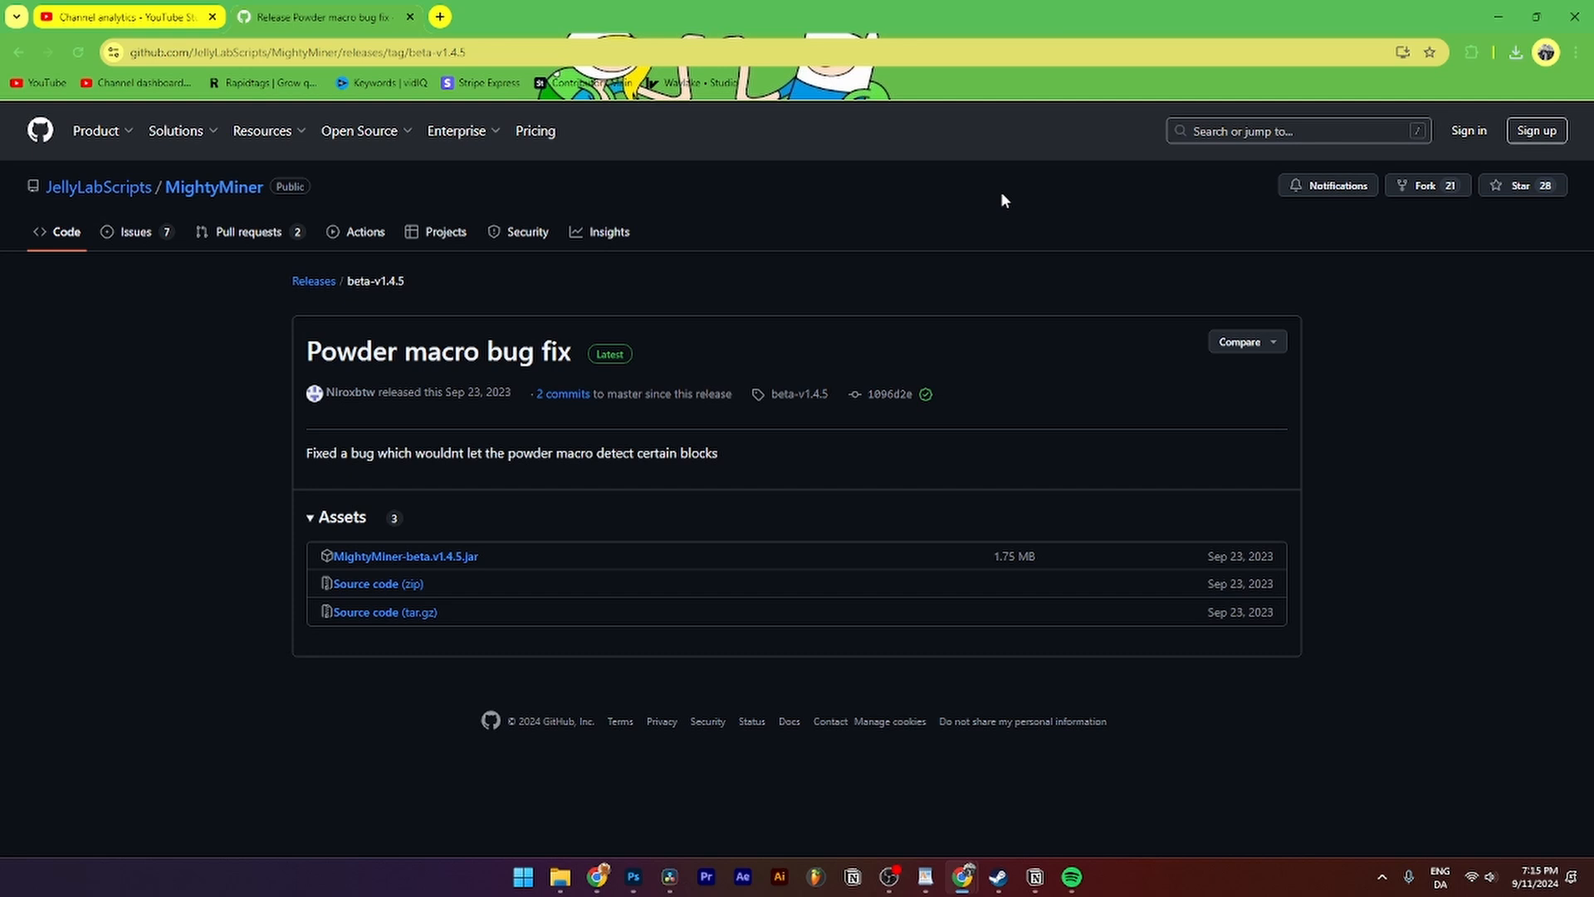
# Launch the AppData Roaming folder via the Run dialog with %appdata%
pyautogui.press('Win+r')
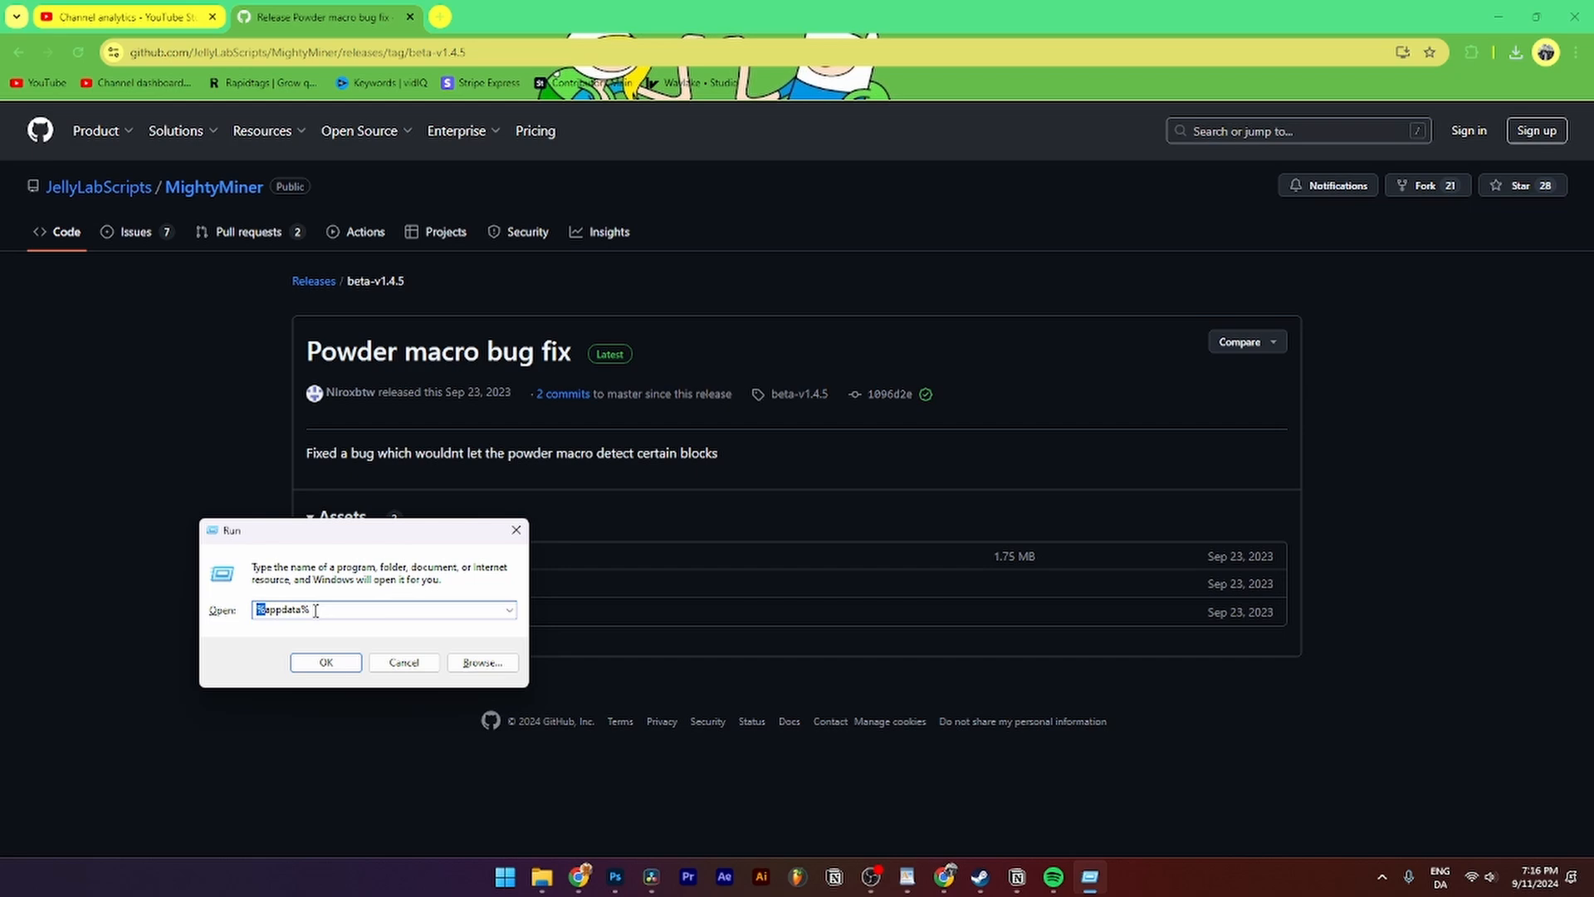
pyautogui.click(326, 661)
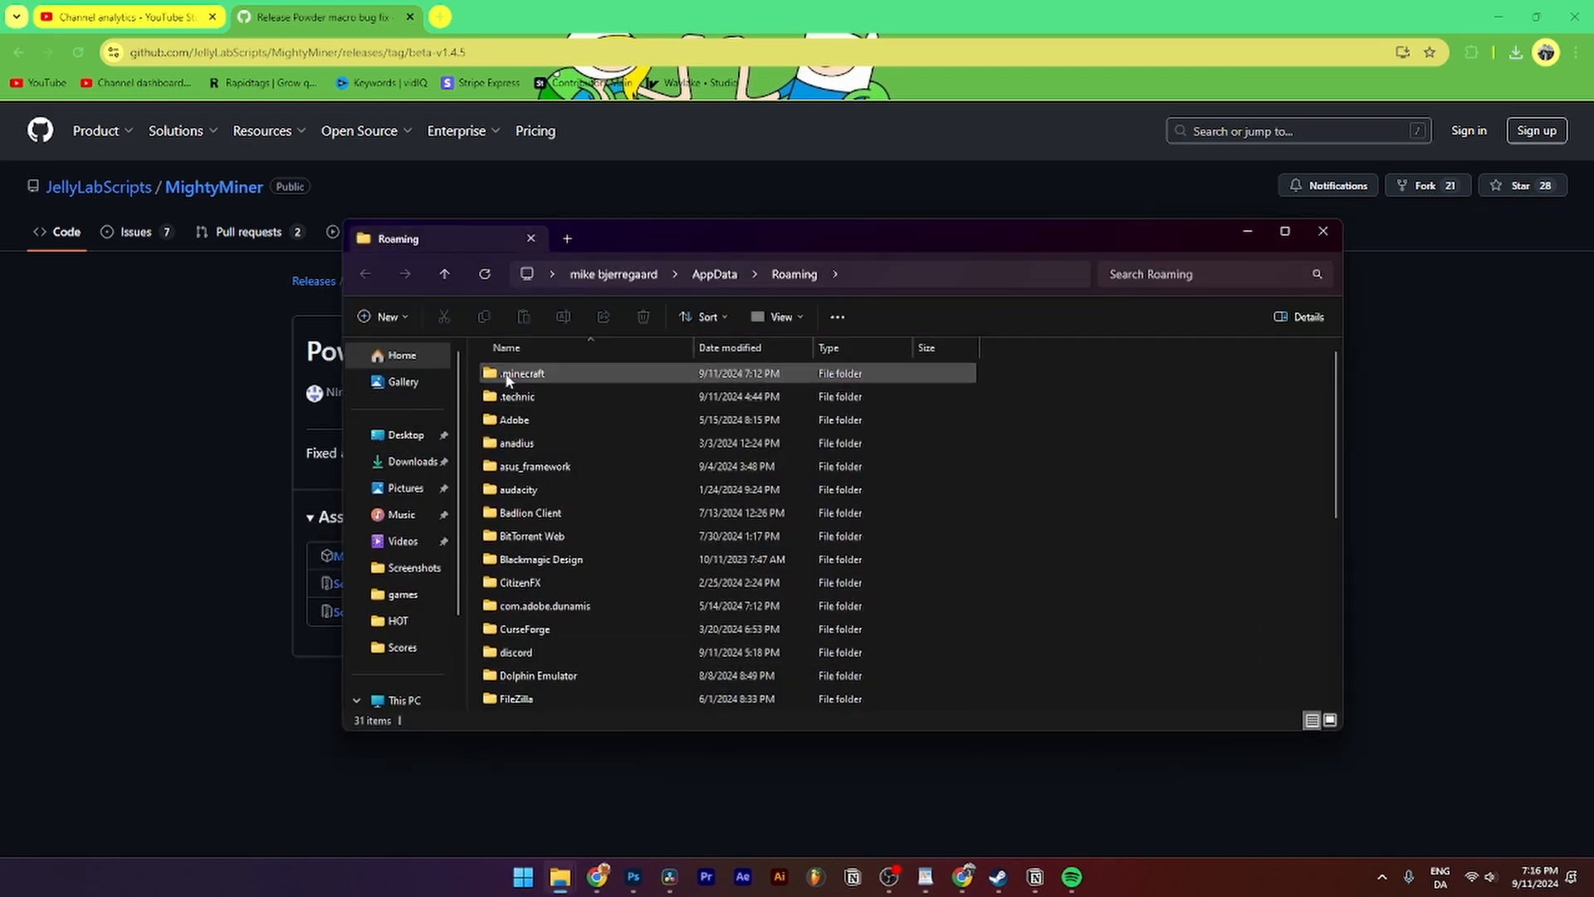
# Navigate into .minecraft and then its mods folder
pyautogui.doubleClick(524, 372)
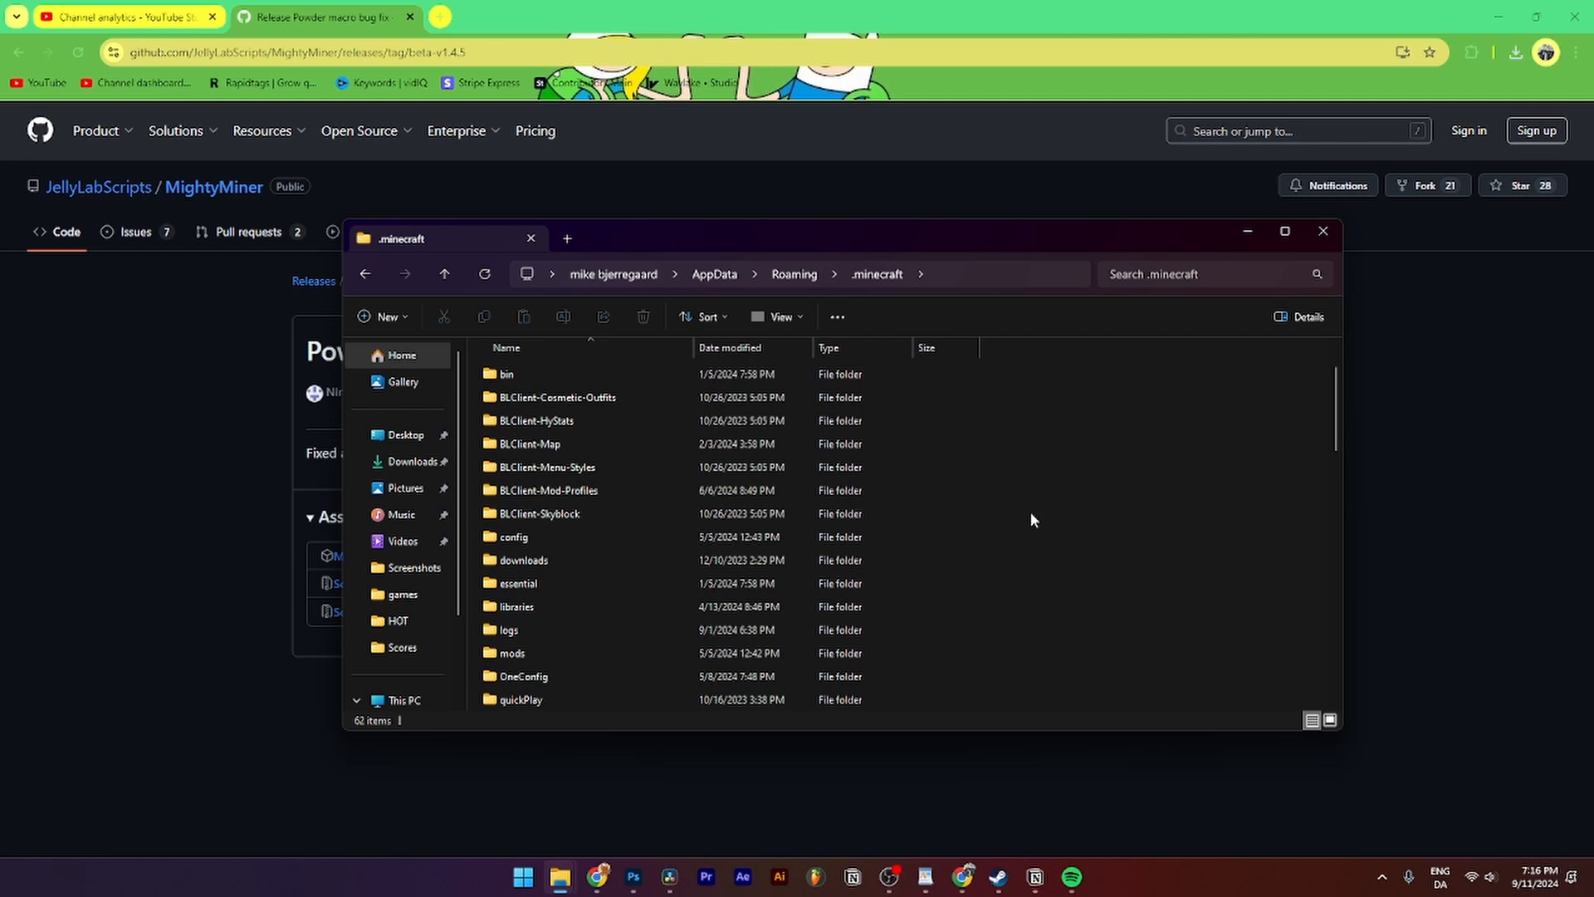
pyautogui.click(512, 583)
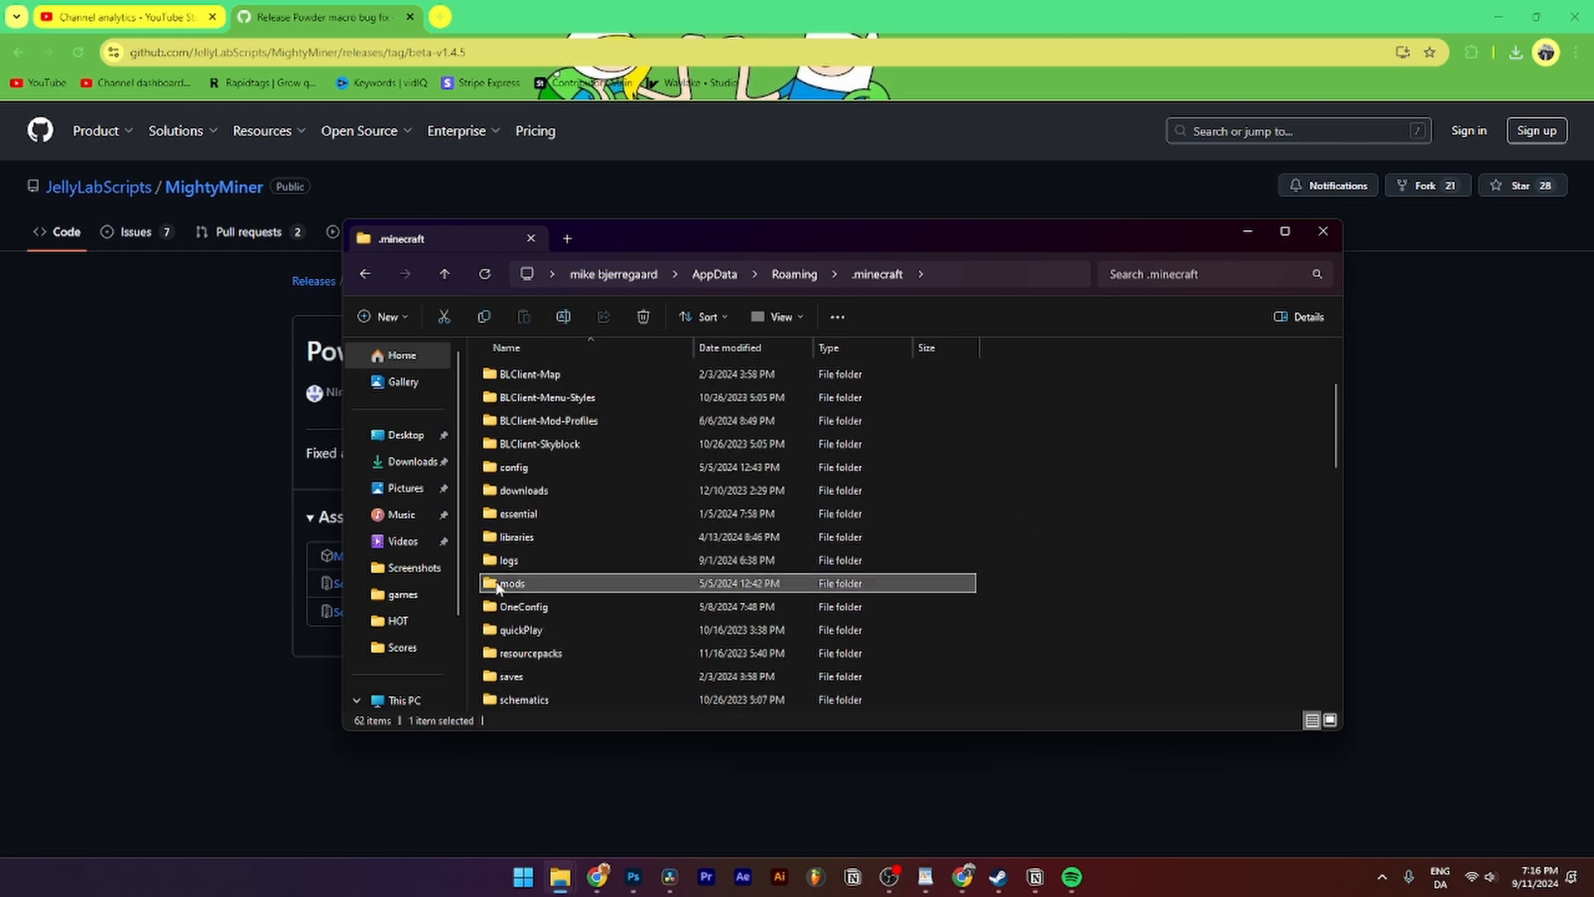
pyautogui.doubleClick(511, 583)
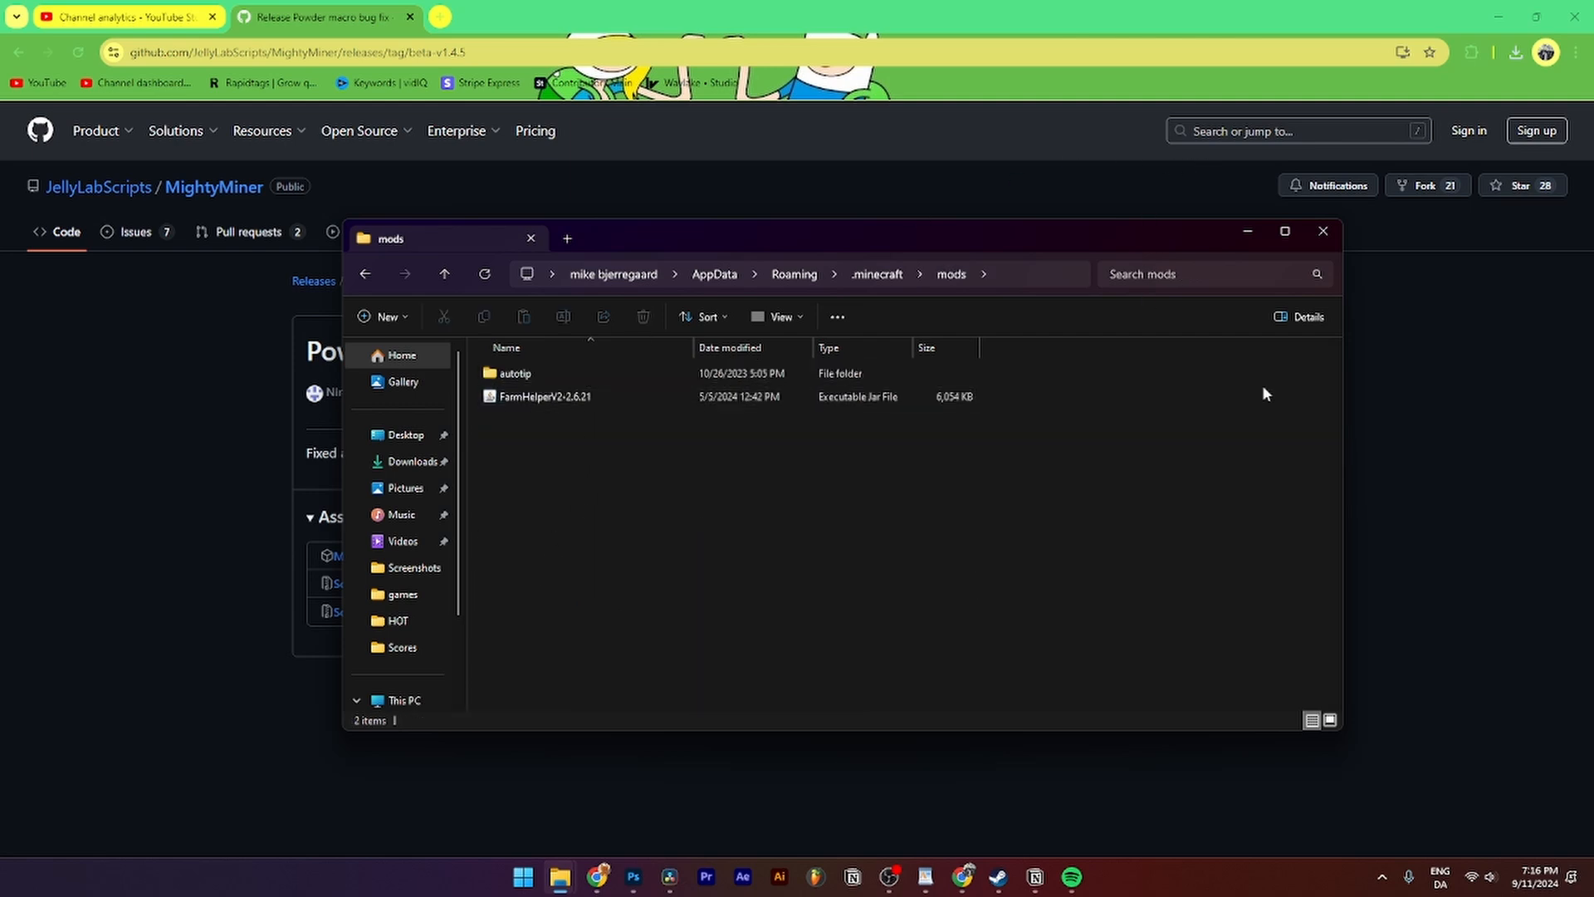